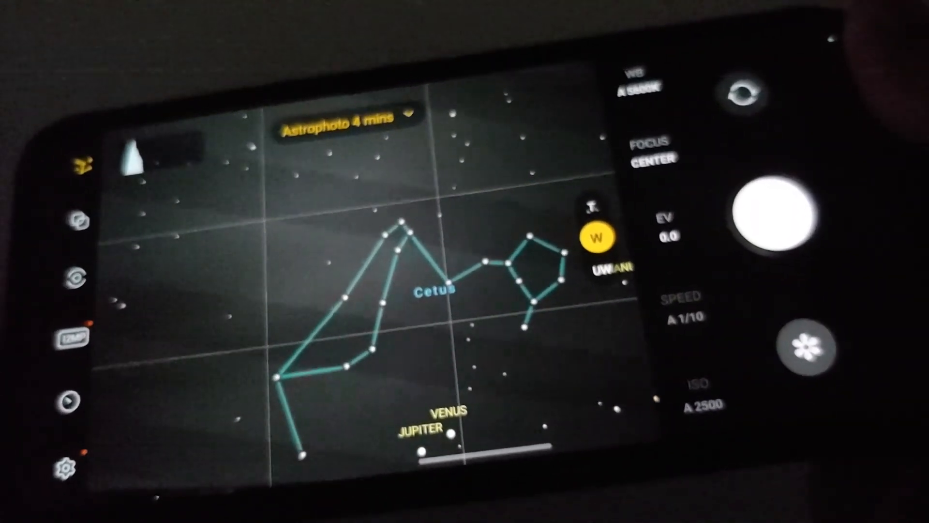
Switch on the Special photo options (Labs) toggle to enable astrophotography.
{"action": "left_click", "coordinate": [776, 213]}
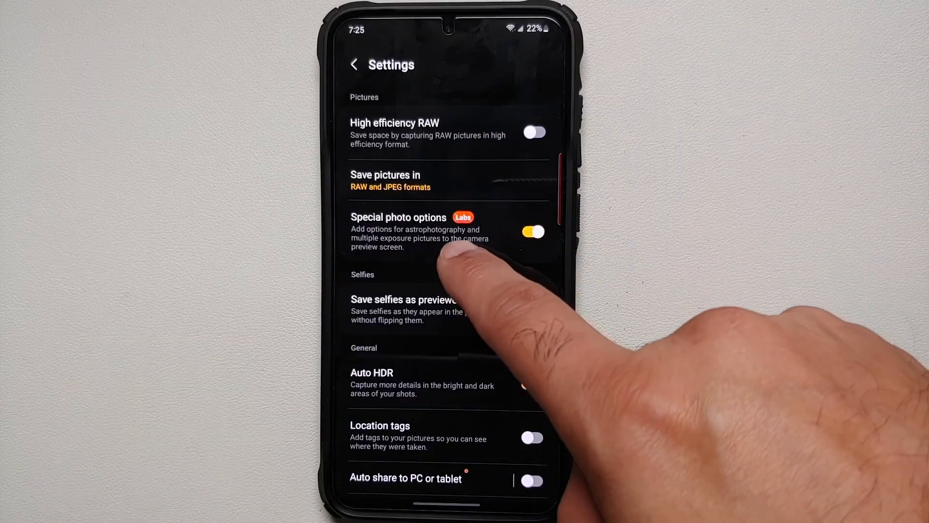
{"action": "left_click", "coordinate": [531, 383]}
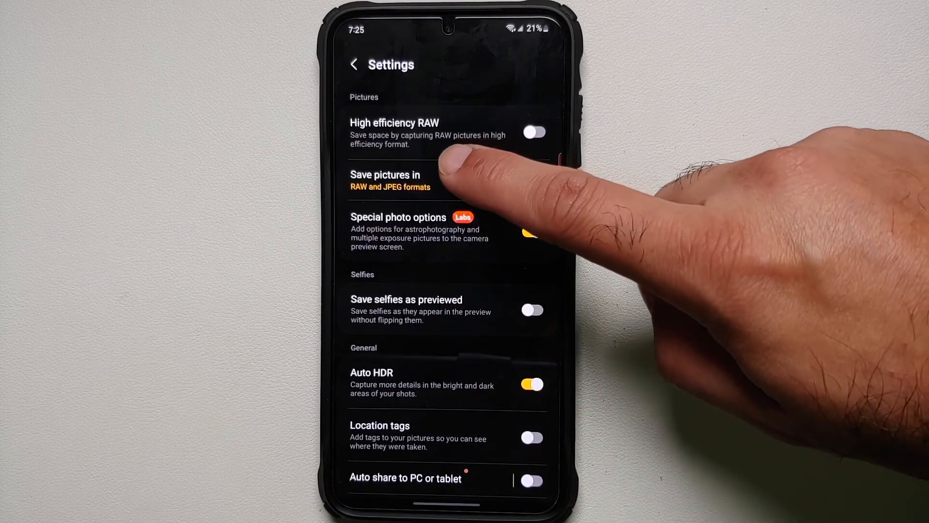
Set Save pictures in to RAW and JPEG, then return to the viewfinder.
{"action": "left_click", "coordinate": [390, 180]}
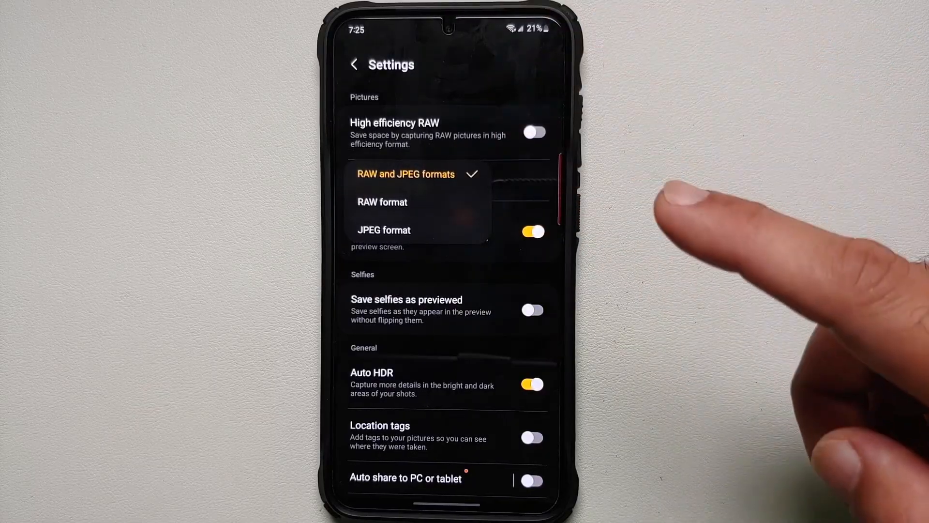
{"action": "mouse_move", "coordinate": [682, 201]}
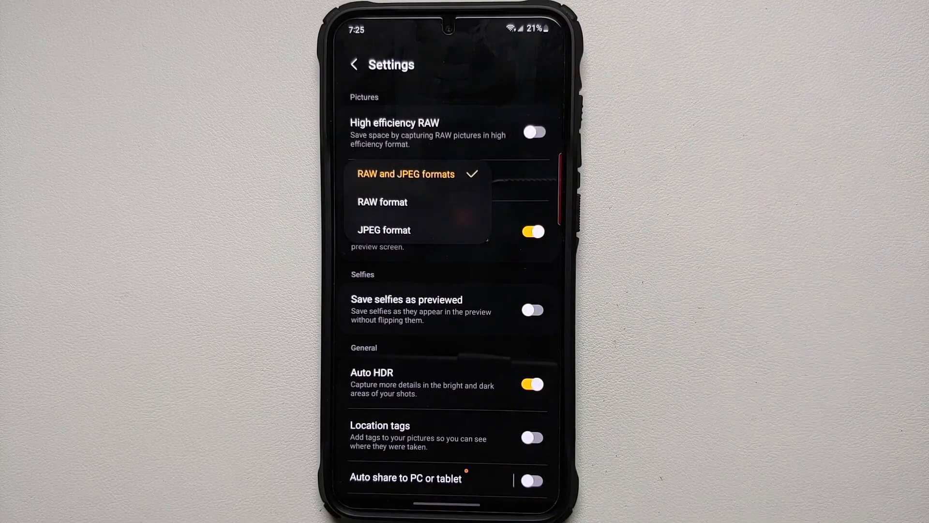
{"action": "left_click", "coordinate": [404, 174]}
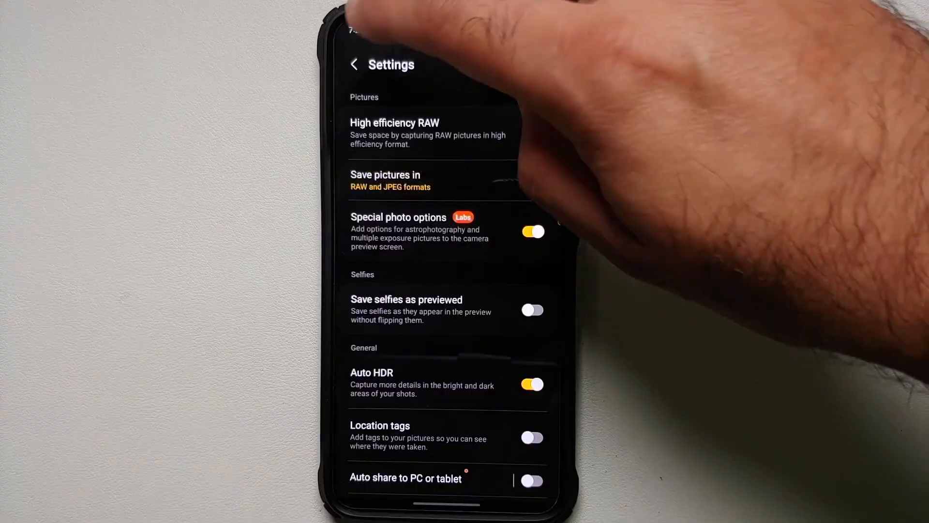
{"action": "left_click", "coordinate": [354, 64]}
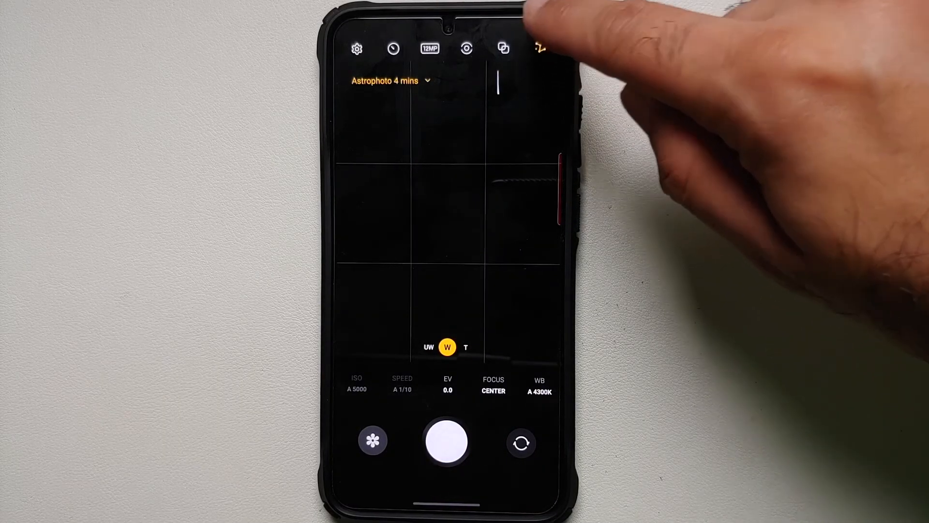
Show the Astrophoto panel with sky guide hidden and 4-minute duration.
{"action": "left_click", "coordinate": [540, 48]}
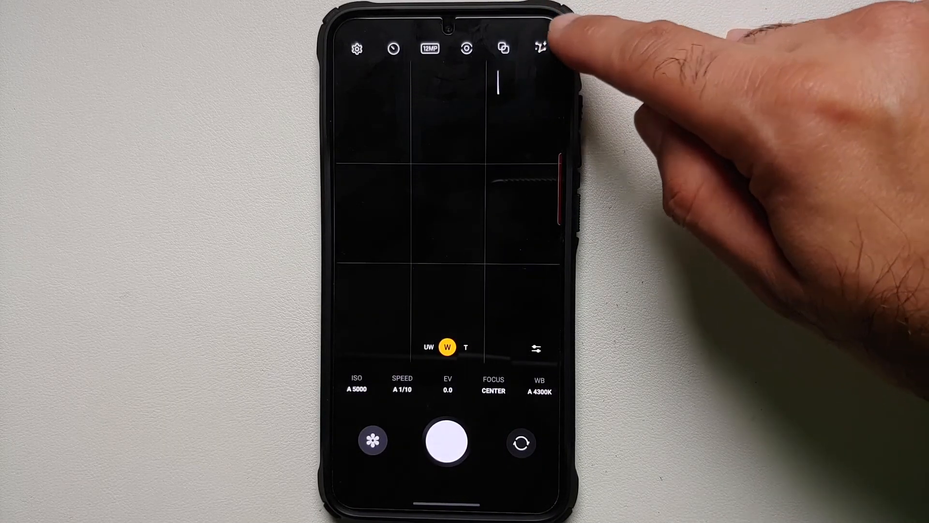
{"action": "left_click", "coordinate": [538, 48]}
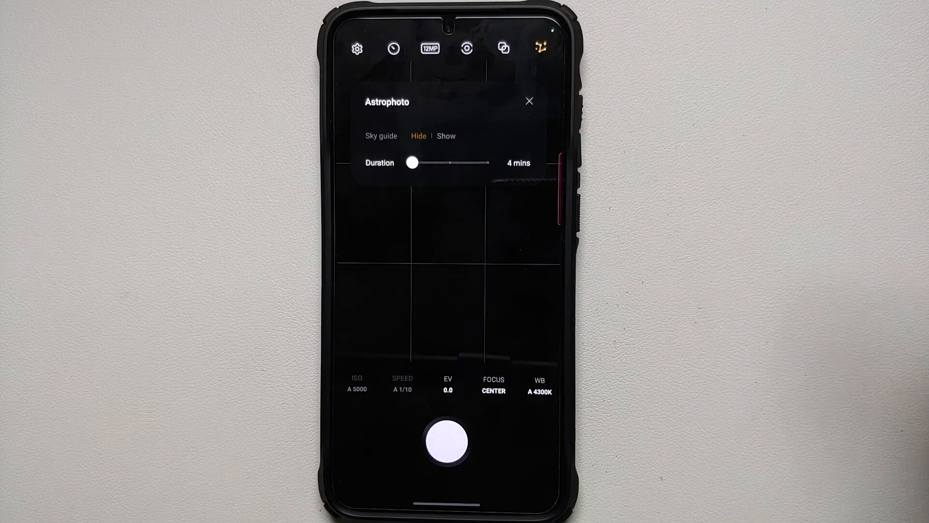
{"action": "left_click", "coordinate": [449, 441]}
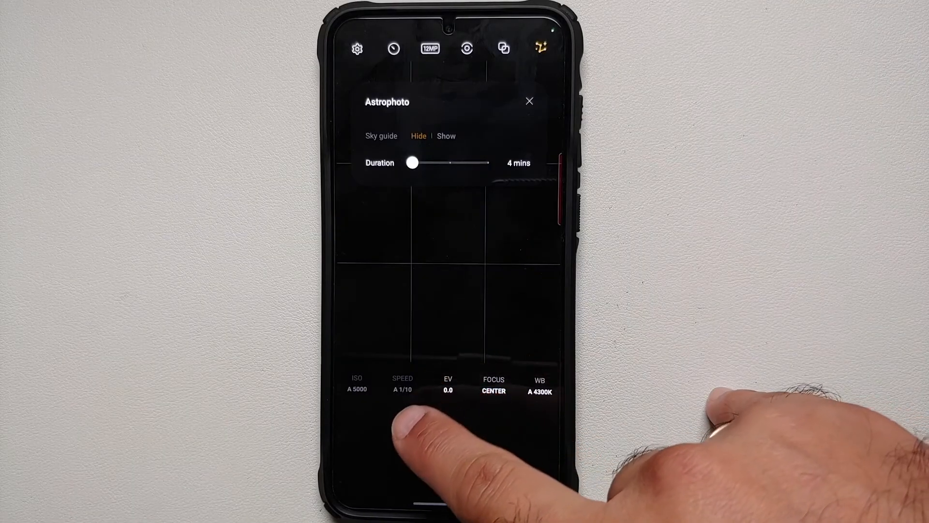
{"action": "left_click", "coordinate": [448, 441]}
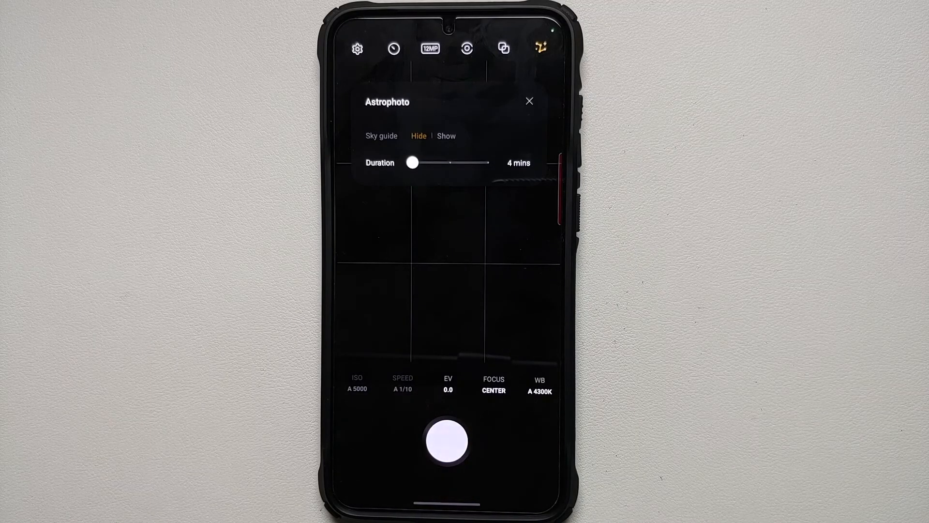
Slide the astrophoto Duration longer, then back to 4 mins.
{"action": "left_click_drag", "start_coordinate": [413, 163], "coordinate": [483, 164]}
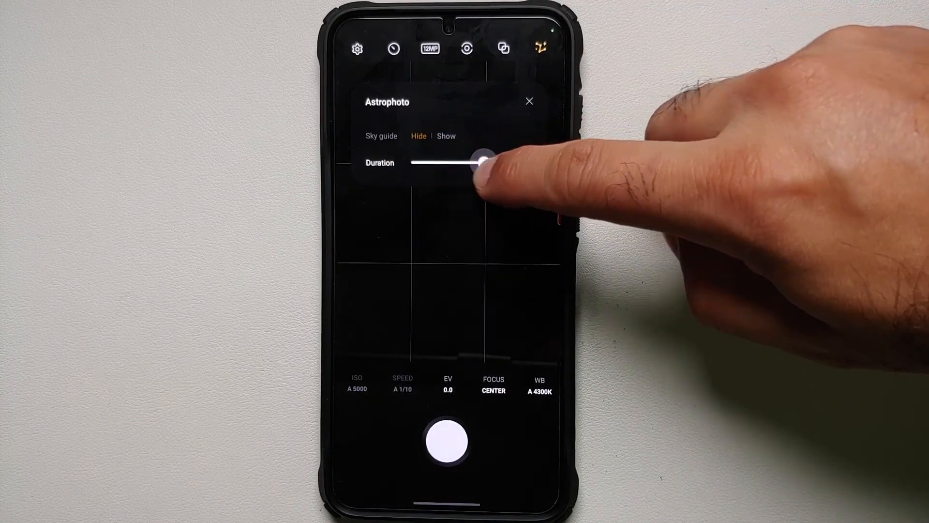
{"action": "left_click_drag", "start_coordinate": [480, 163], "coordinate": [453, 163]}
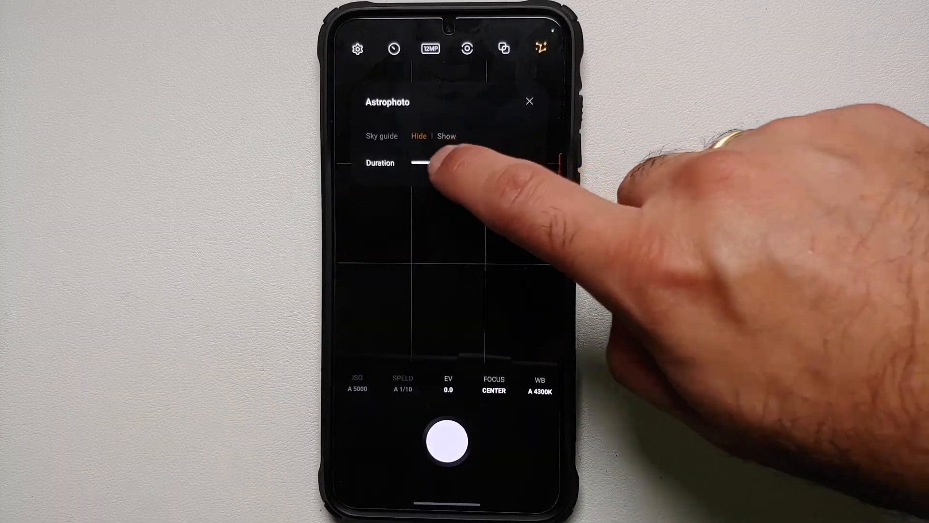
{"action": "left_click_drag", "start_coordinate": [426, 163], "coordinate": [412, 163]}
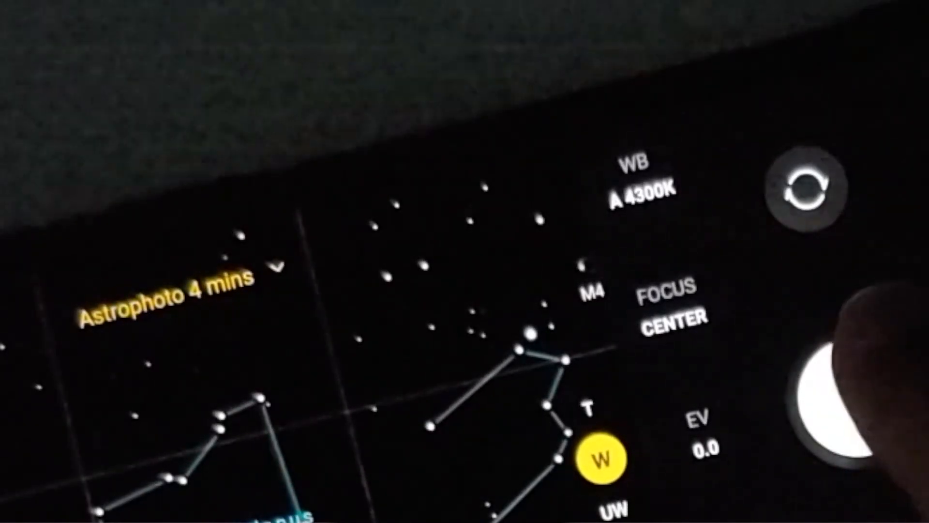
Start the Astrophoto 4 mins exposure with the shutter button.
{"action": "left_click", "coordinate": [841, 391]}
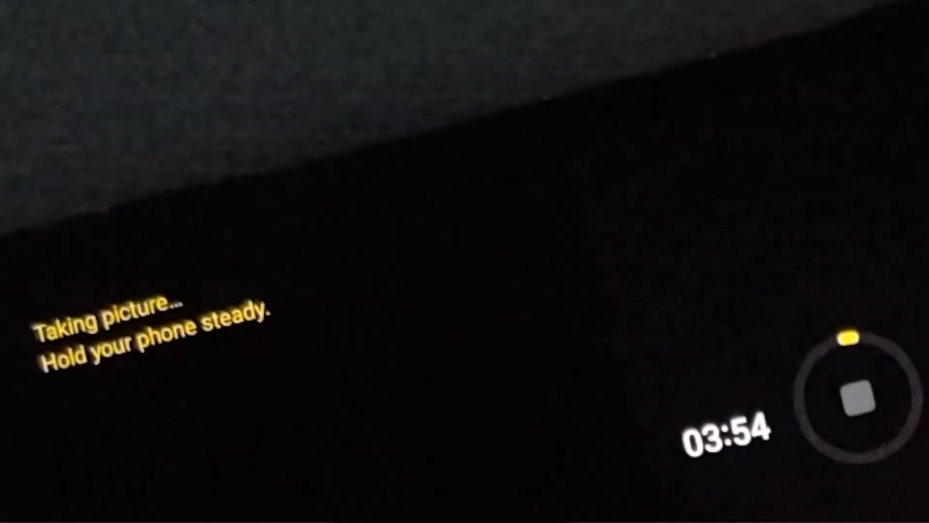